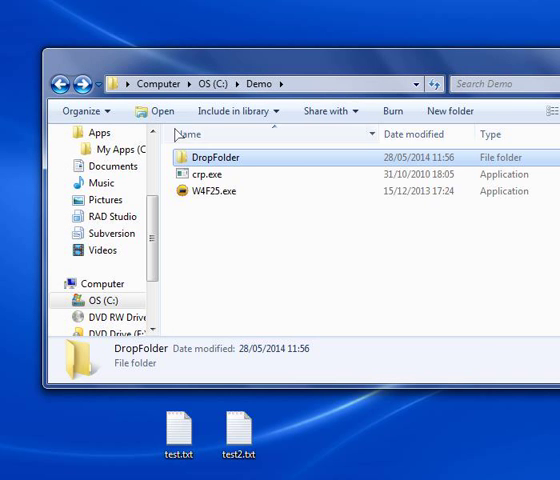
pyautogui.moveTo(200, 156)
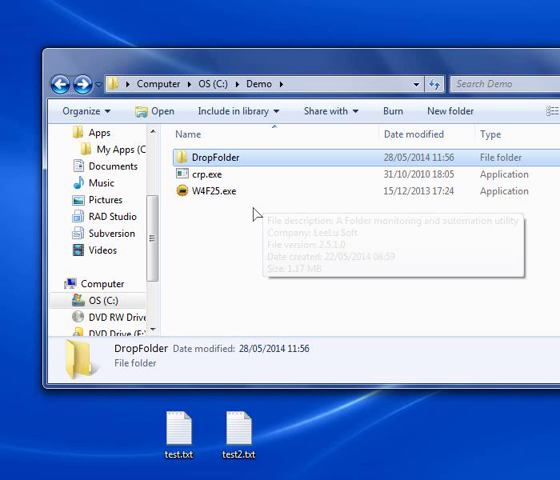
pyautogui.moveTo(256, 228)
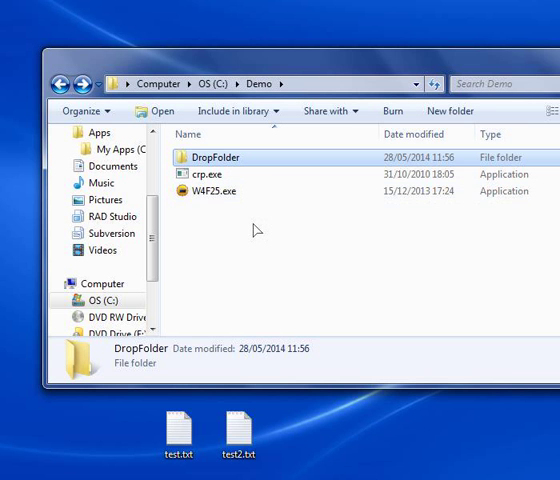
pyautogui.moveTo(250, 160)
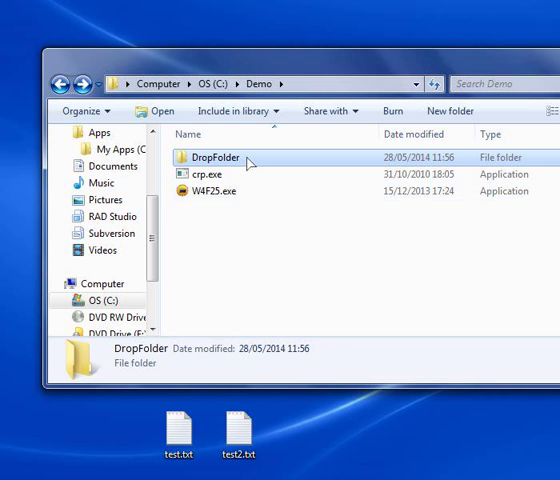
pyautogui.moveTo(220, 224)
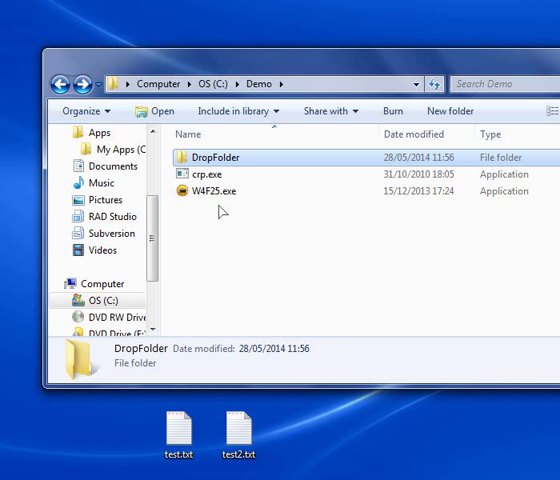
pyautogui.moveTo(264, 220)
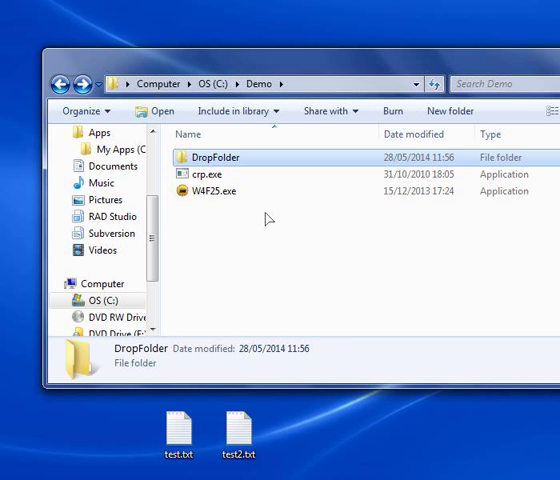
# - Review crp.exe, W4F25.exe and DropFolder in the Demo folder, then clear the selection
pyautogui.click(220, 178)
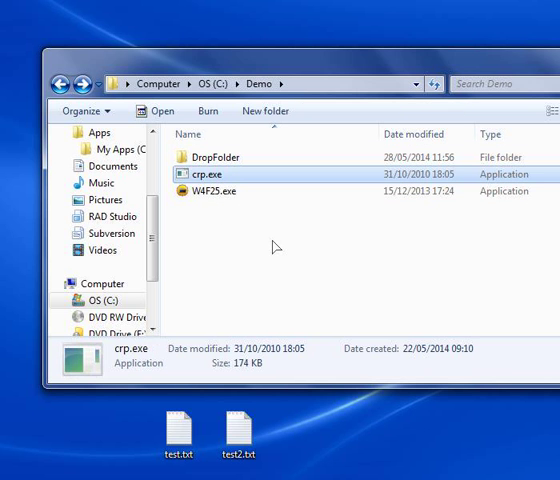
pyautogui.moveTo(268, 244)
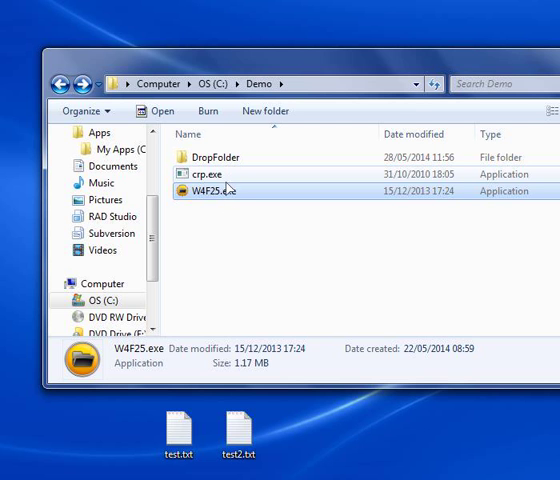
pyautogui.click(216, 156)
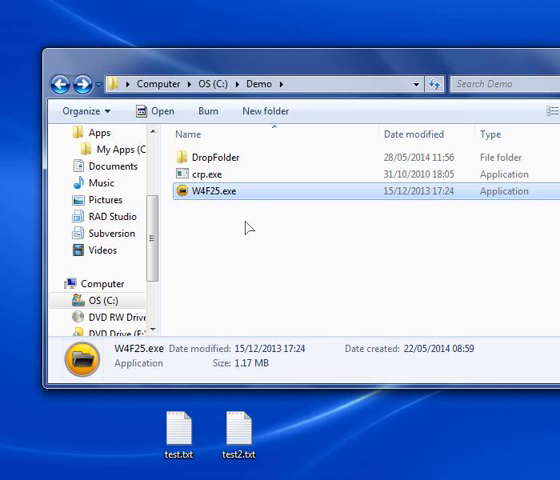
pyautogui.click(212, 156)
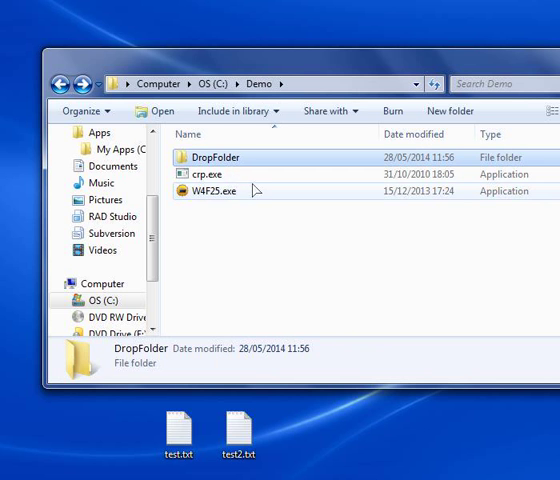
pyautogui.doubleClick(216, 156)
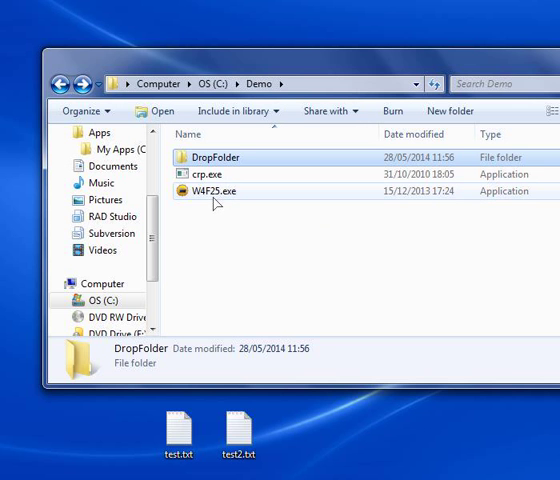
pyautogui.click(220, 176)
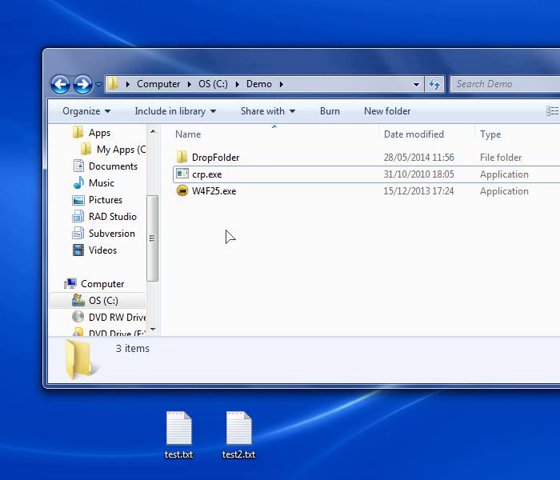
pyautogui.moveTo(208, 218)
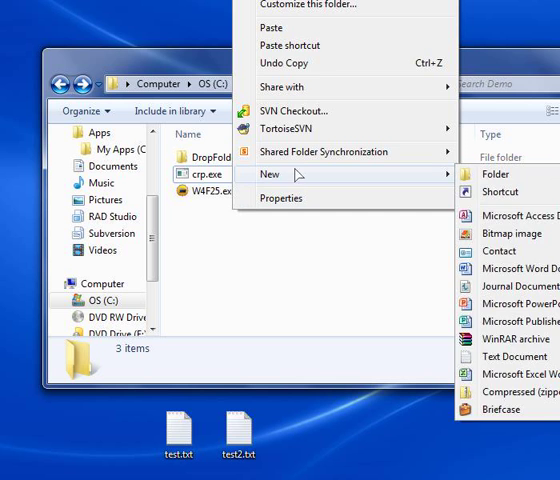
# - Create a new text document in Demo and open it in Notepad
pyautogui.click(514, 356)
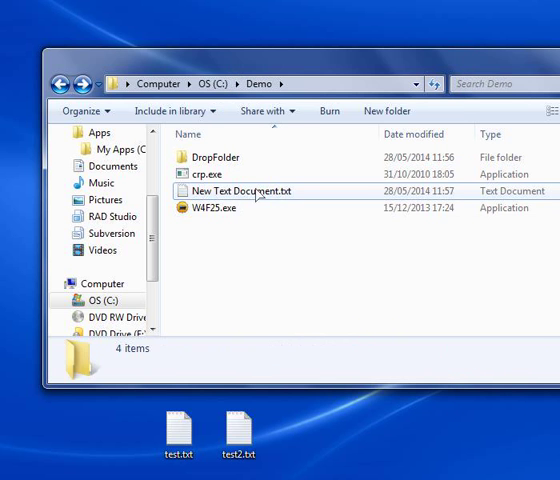
pyautogui.doubleClick(252, 190)
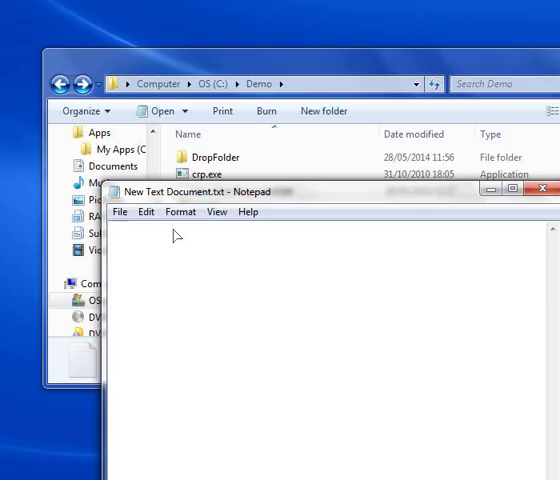
# - Write the command c:\demo\crp -d, correcting the mistyped option letters
pyautogui.write('c')
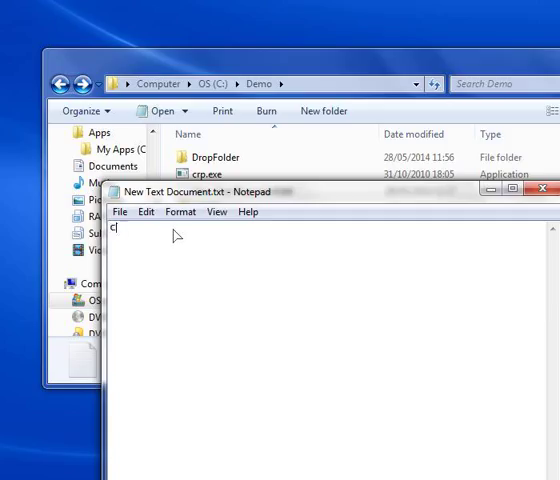
pyautogui.write(':\\demo')
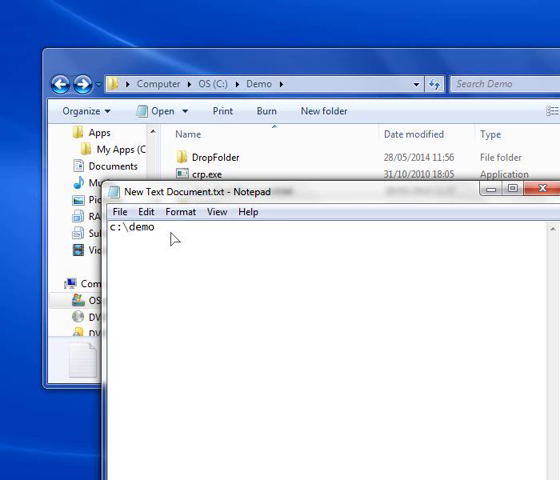
pyautogui.write('\\crp')
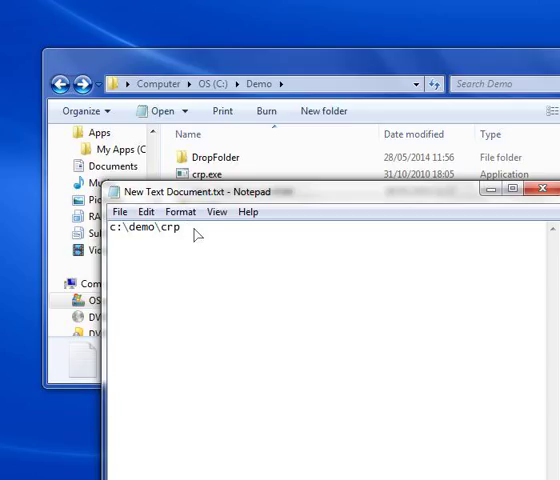
pyautogui.write('-p')
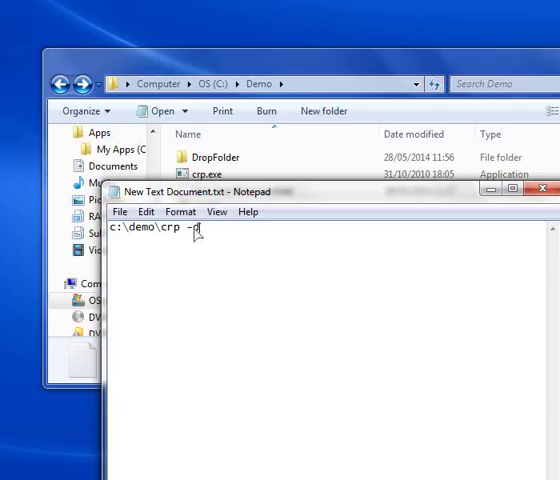
pyautogui.press('Backspace')
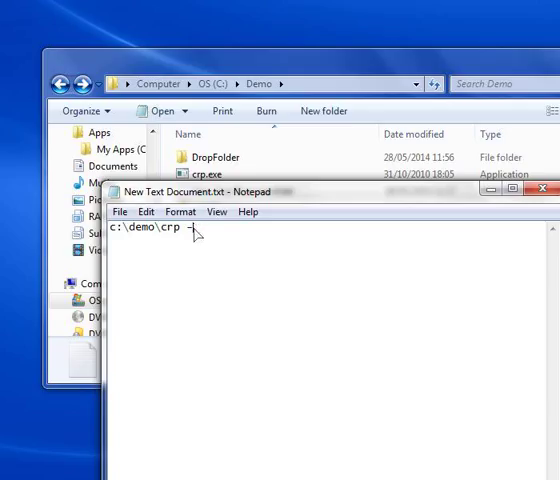
pyautogui.write('-e')
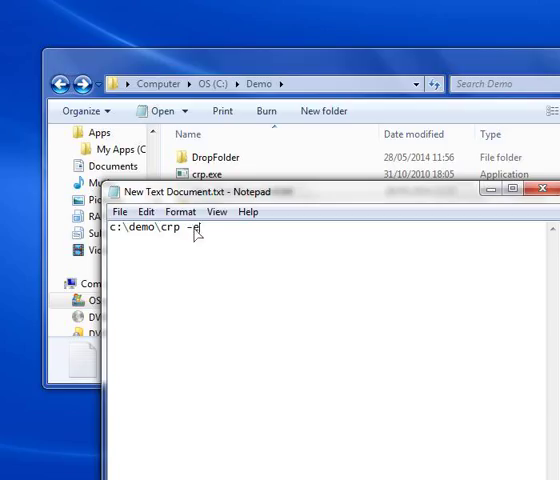
pyautogui.press('BackSpace')
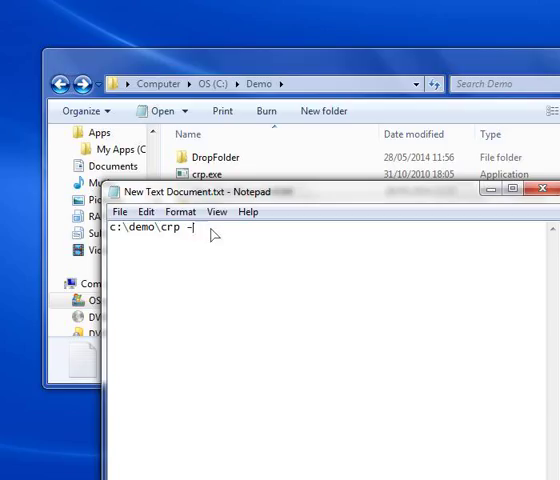
pyautogui.write('d')
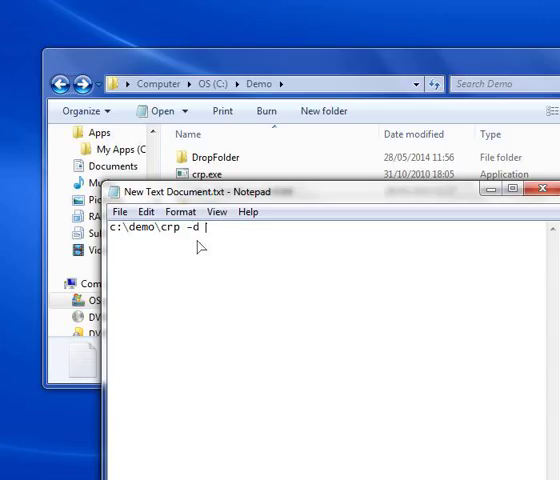
pyautogui.write('%1')
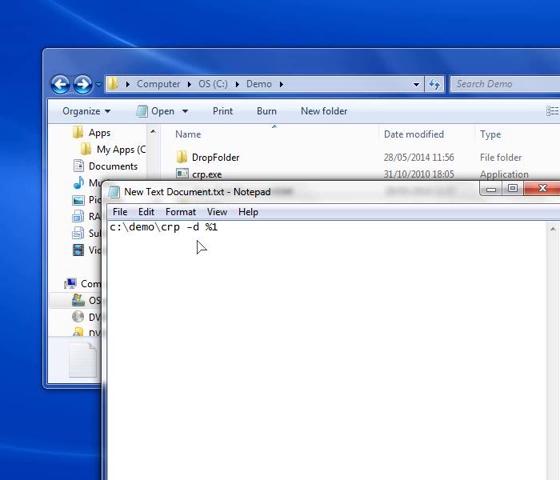
pyautogui.moveTo(198, 246)
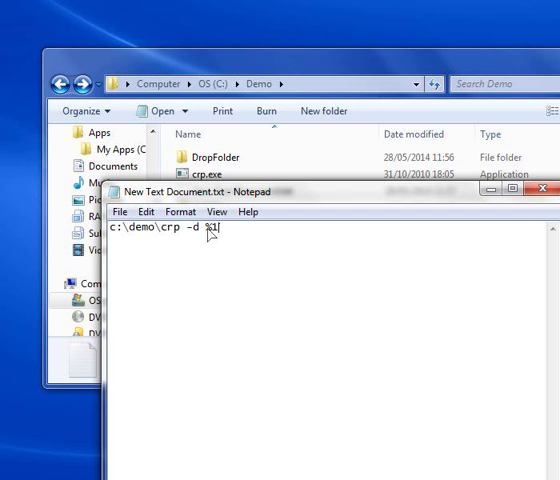
pyautogui.moveTo(216, 236)
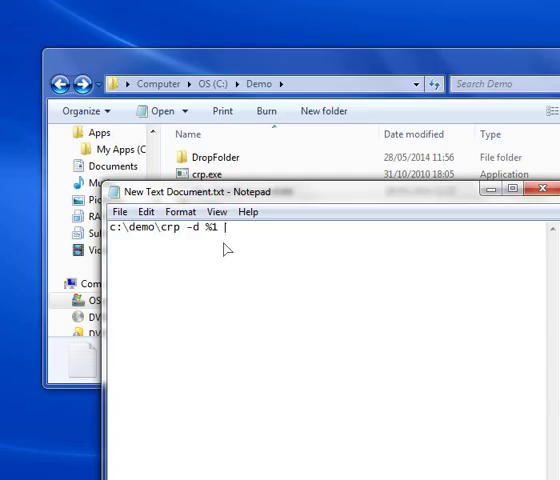
pyautogui.write('%1')
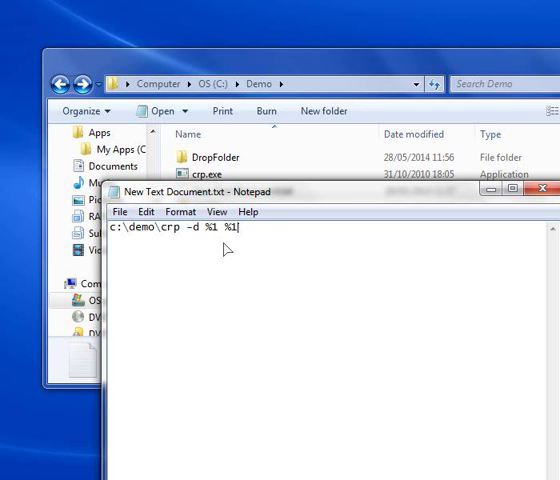
pyautogui.moveTo(232, 230)
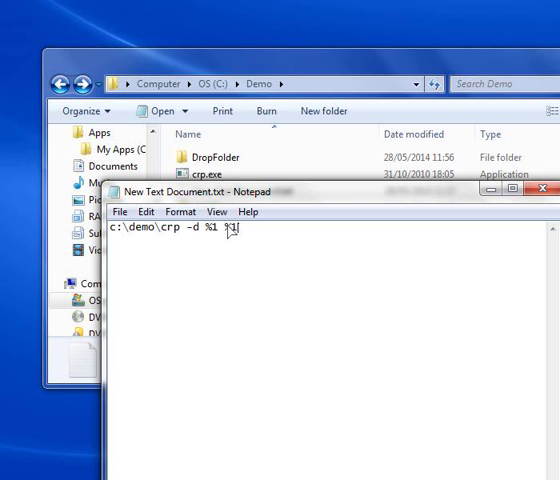
pyautogui.moveTo(238, 242)
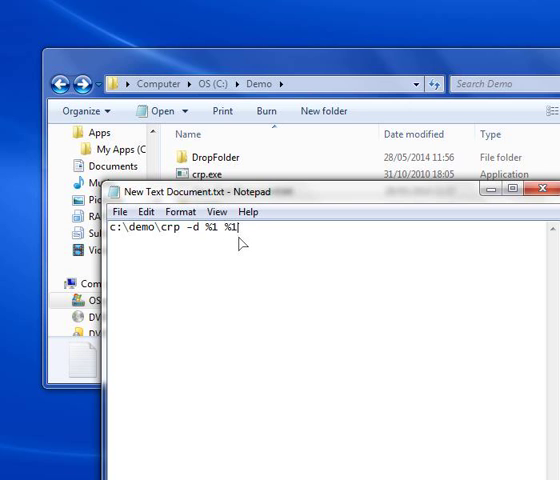
pyautogui.write('.txt')
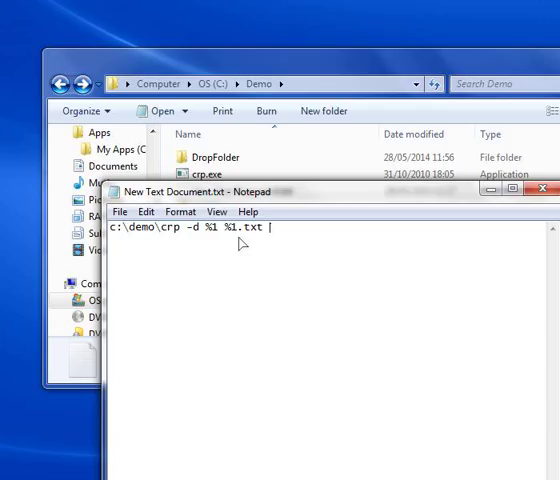
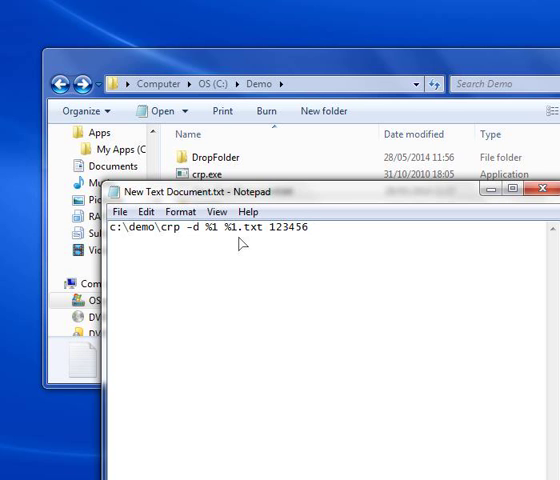
pyautogui.write('-y')
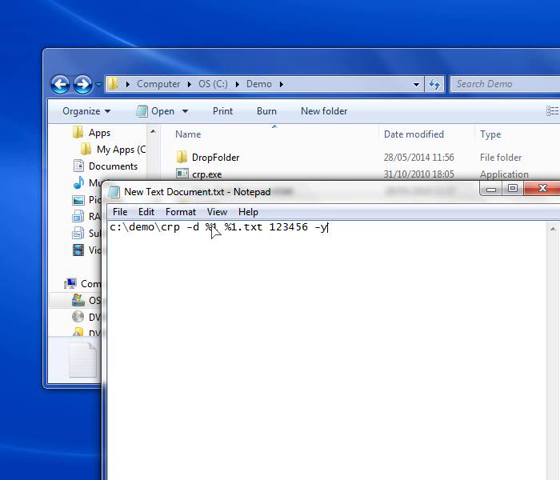
pyautogui.moveTo(328, 230)
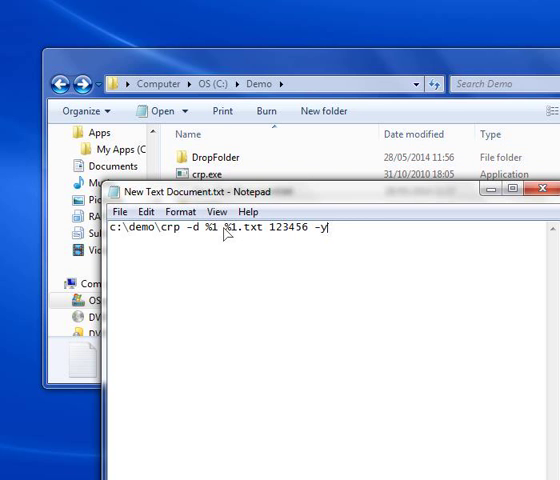
pyautogui.moveTo(262, 232)
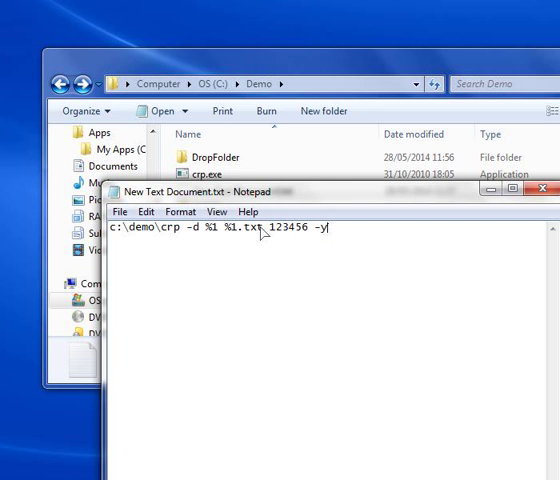
pyautogui.moveTo(150, 232)
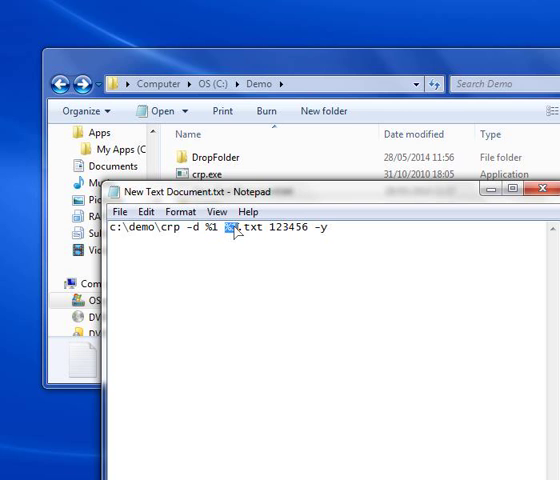
# - Highlight the %1.txt output argument, then save and close the command document
pyautogui.doubleClick(244, 228)
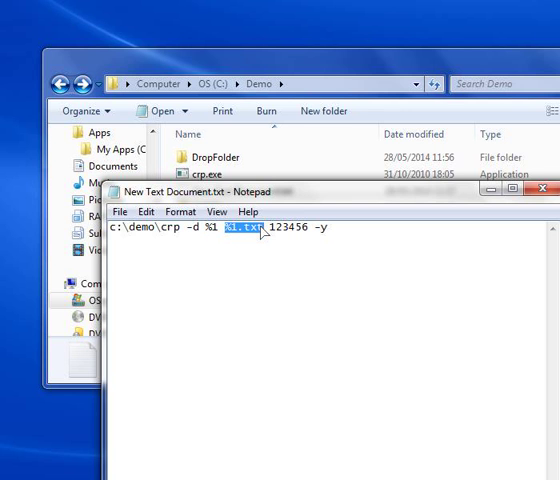
pyautogui.click(270, 228)
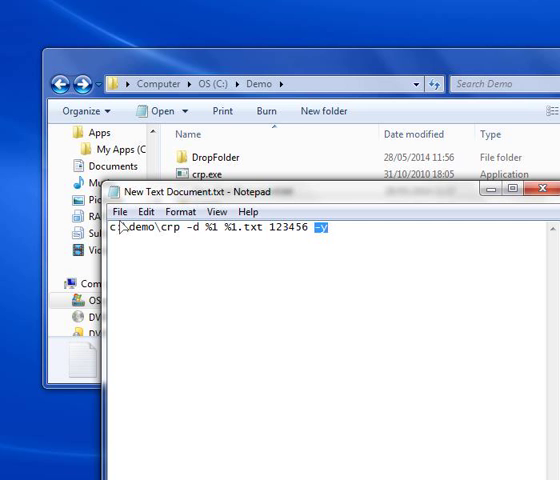
pyautogui.click(128, 212)
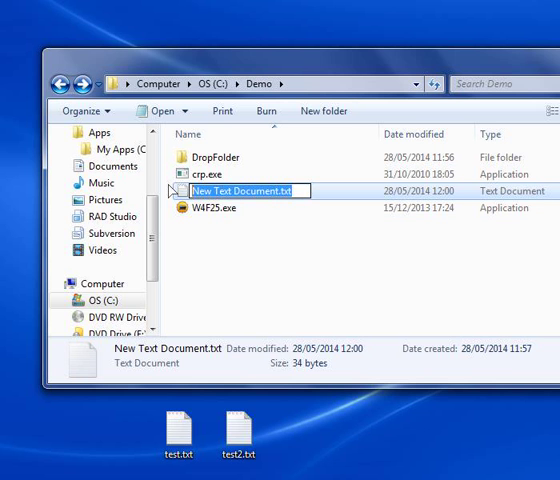
# - Rename New Text Document.txt to Go.bat, making it a batch file
pyautogui.write('Go.bat')
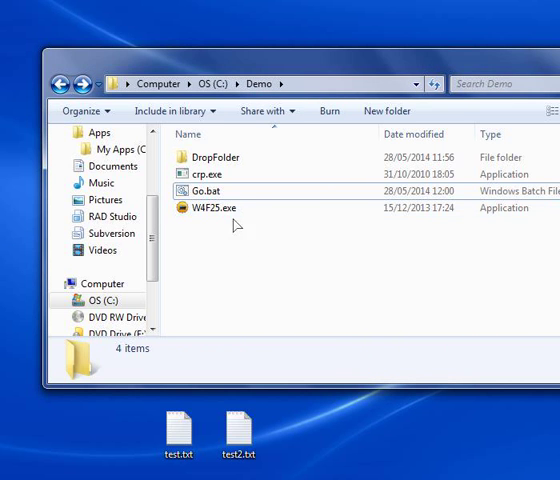
pyautogui.moveTo(280, 232)
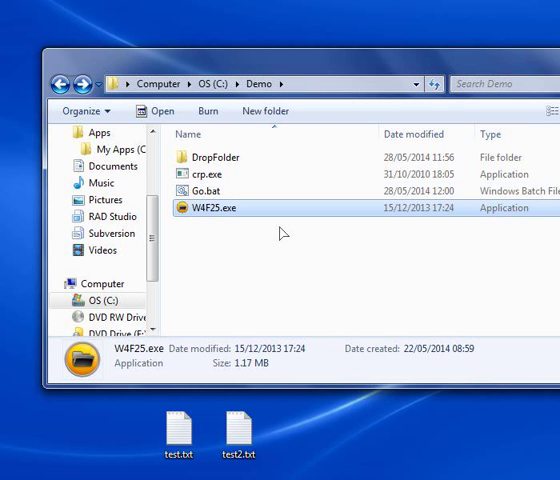
pyautogui.moveTo(216, 230)
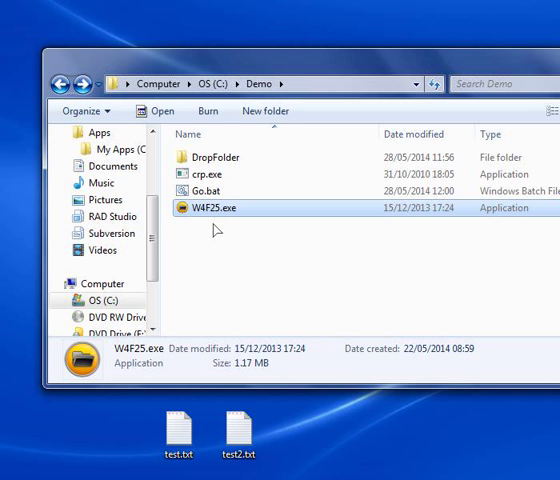
pyautogui.moveTo(248, 158)
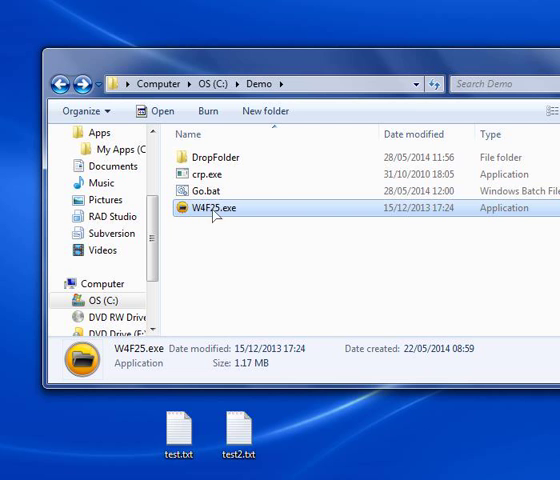
pyautogui.moveTo(216, 218)
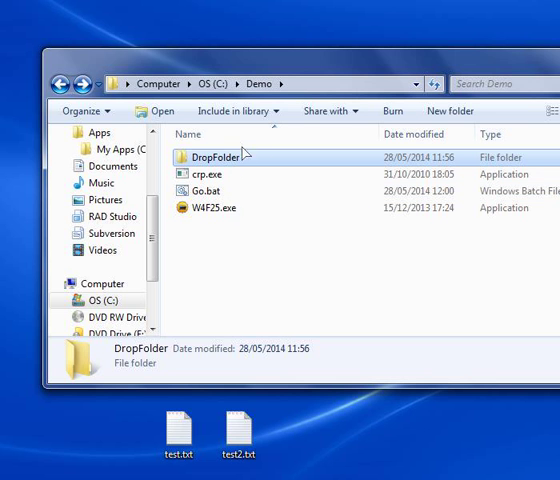
pyautogui.moveTo(206, 200)
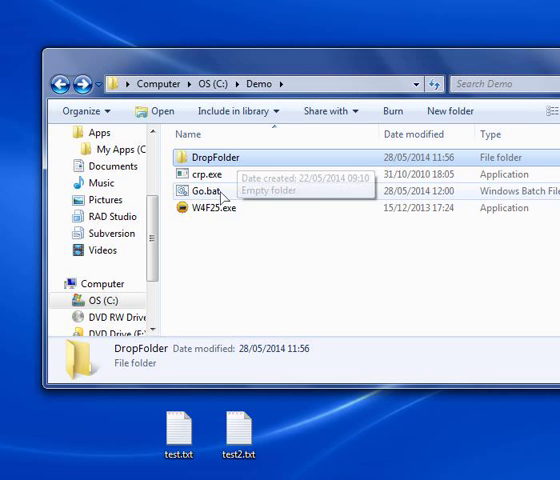
pyautogui.click(230, 208)
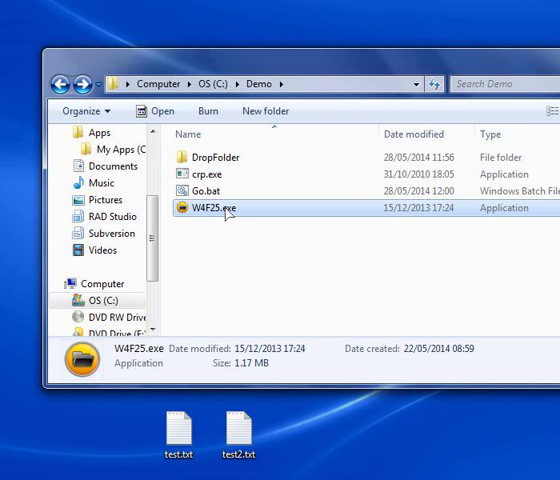
# - Launch Watch 4 Folder 2.5 from W4F25.exe in the Demo folder
pyautogui.doubleClick(224, 208)
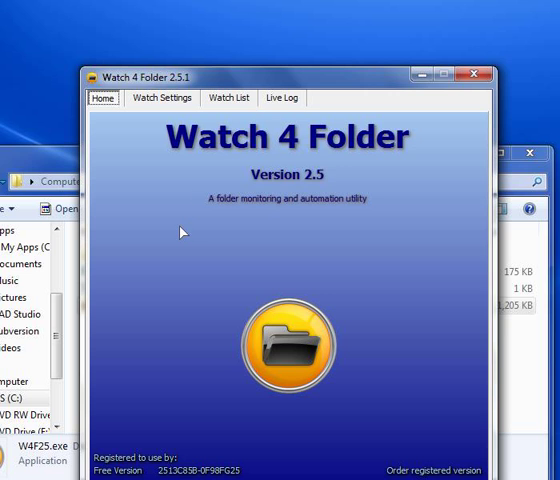
pyautogui.moveTo(112, 472)
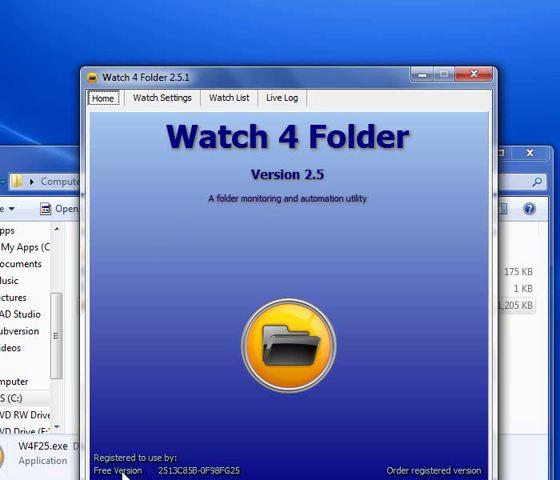
pyautogui.moveTo(170, 436)
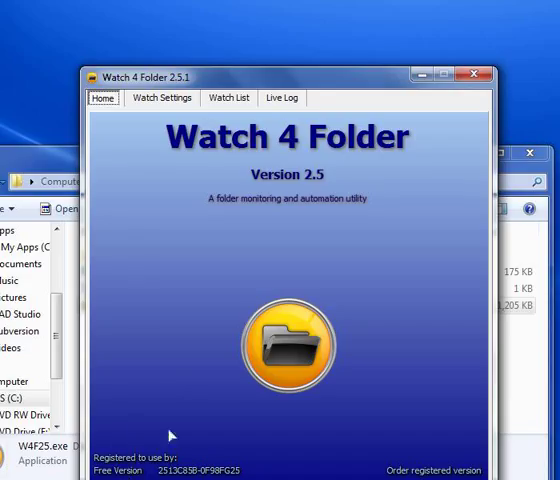
pyautogui.moveTo(170, 362)
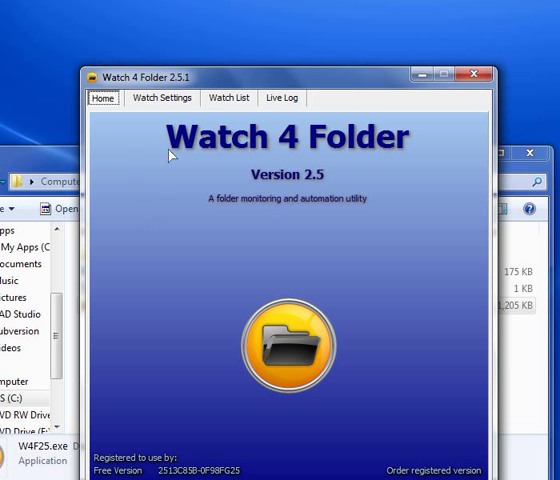
# - In Watch Settings, choose C:\Demo\DropFolder as the folder to watch
pyautogui.click(164, 98)
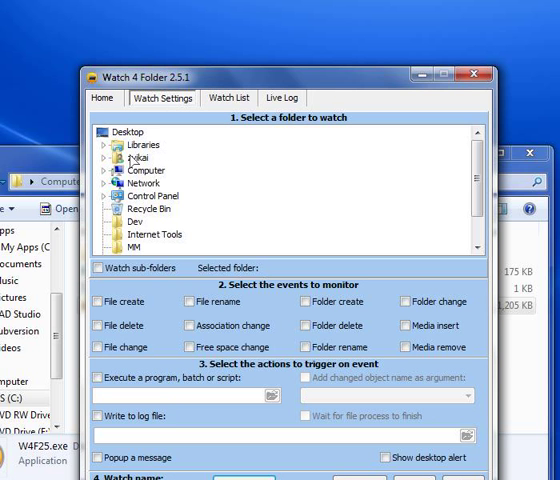
pyautogui.click(116, 168)
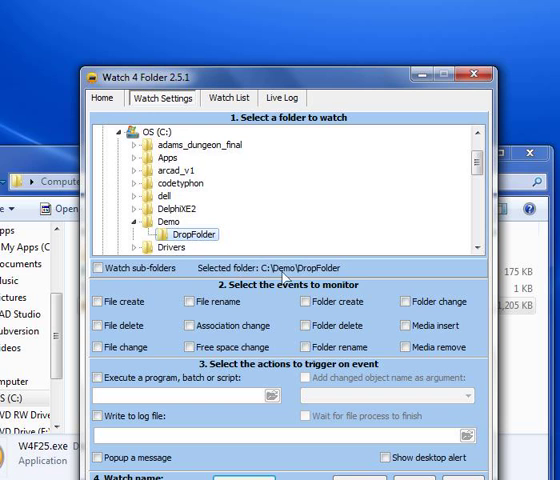
pyautogui.moveTo(288, 272)
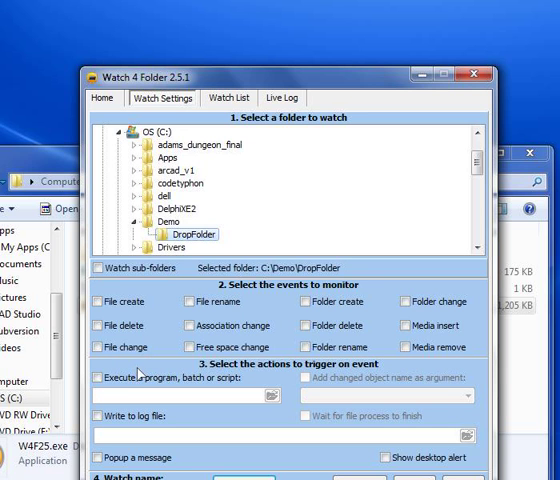
pyautogui.moveTo(104, 380)
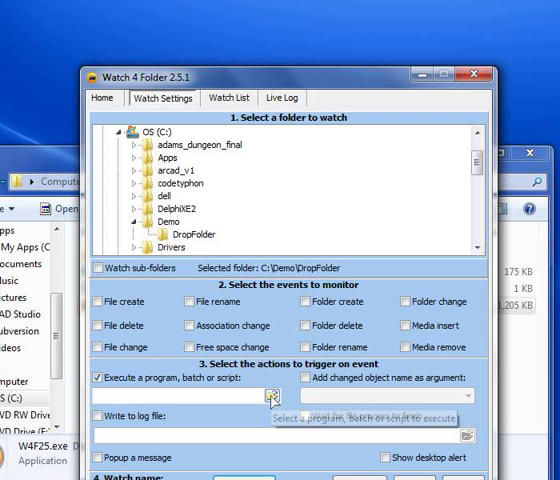
# - Browse to C:\Demo and set Go.bat as the script to execute on events
pyautogui.click(268, 400)
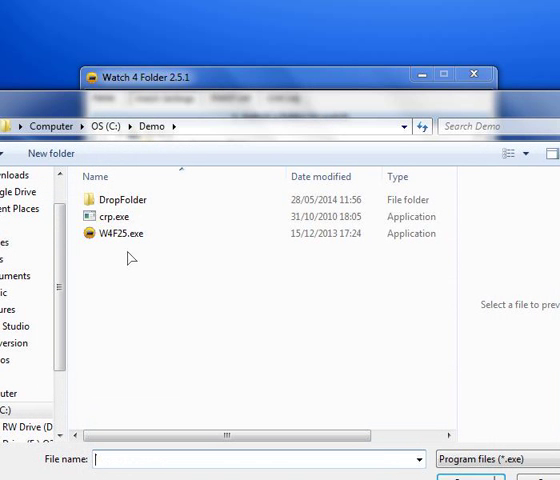
pyautogui.moveTo(350, 334)
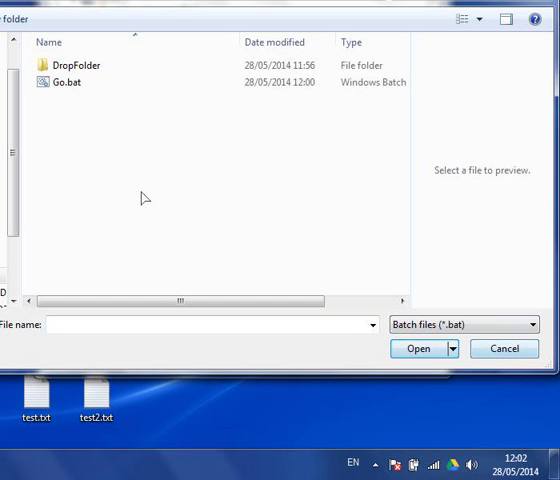
pyautogui.click(68, 82)
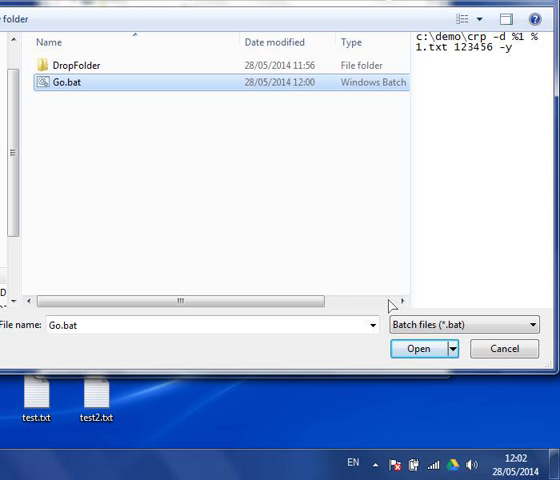
pyautogui.click(420, 348)
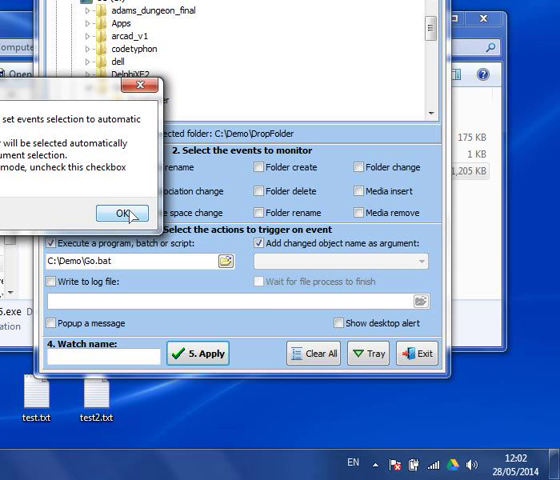
# - Pass the changed object name to Go.bat, using the File Create file name argument
pyautogui.click(122, 212)
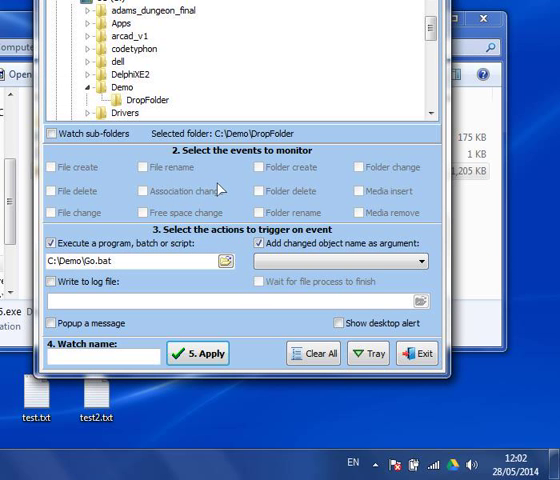
pyautogui.moveTo(222, 190)
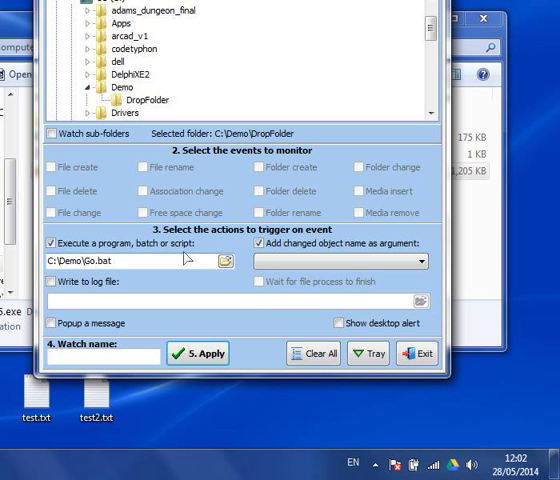
pyautogui.click(424, 260)
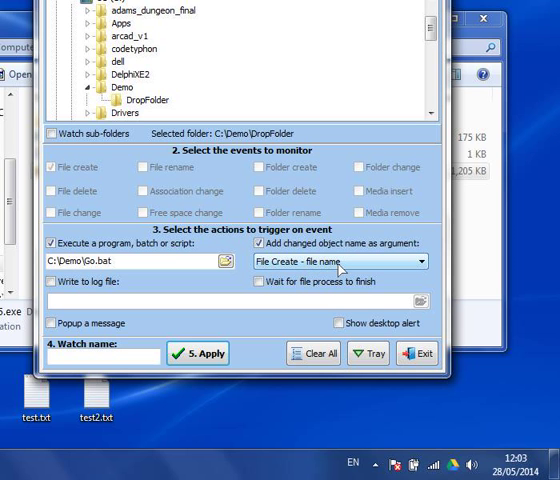
pyautogui.moveTo(336, 268)
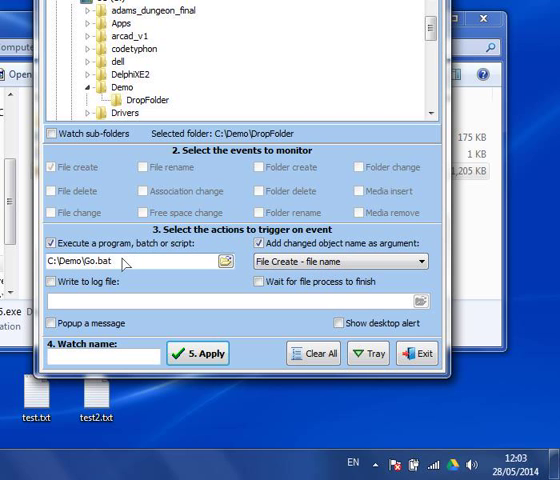
pyautogui.moveTo(120, 268)
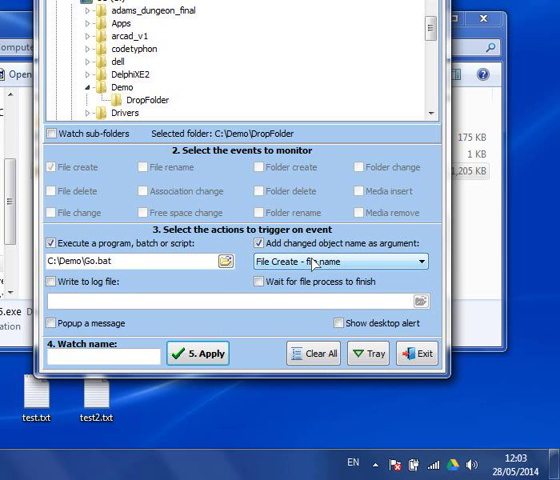
# - Name the watch Demo and apply it so it appears in the Watch List
pyautogui.click(110, 356)
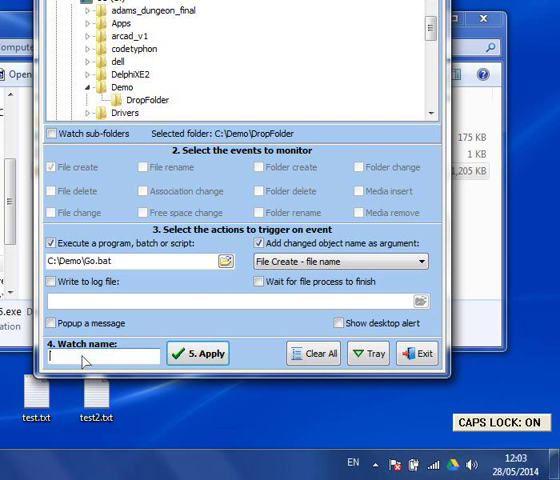
pyautogui.write('Demo')
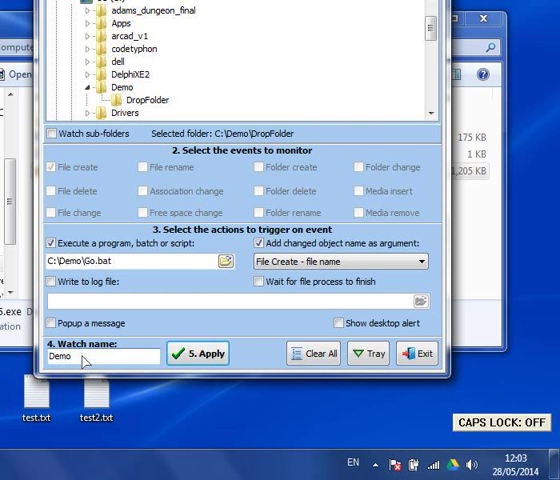
pyautogui.click(198, 352)
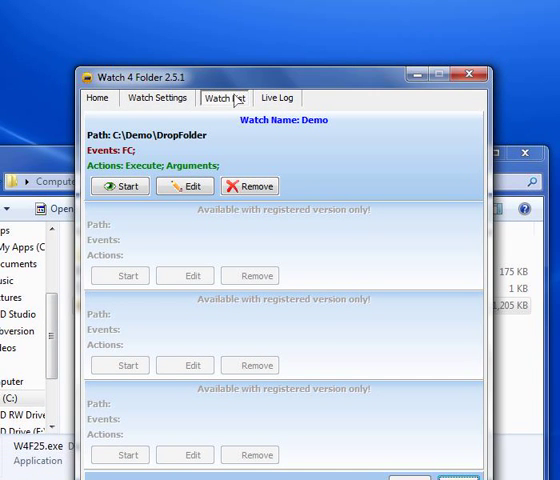
# - Review the Watch Settings, return to the Watch List and start the Demo watch on C:\Demo\DropFolder
pyautogui.click(160, 98)
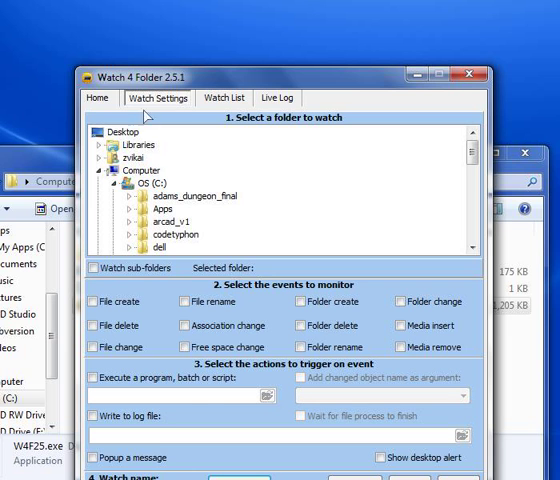
pyautogui.moveTo(224, 130)
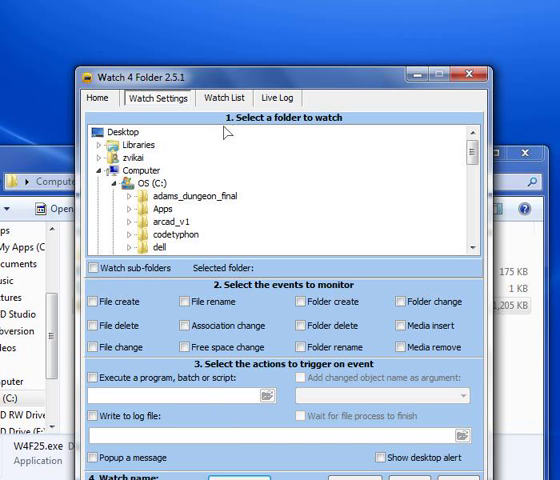
pyautogui.click(224, 96)
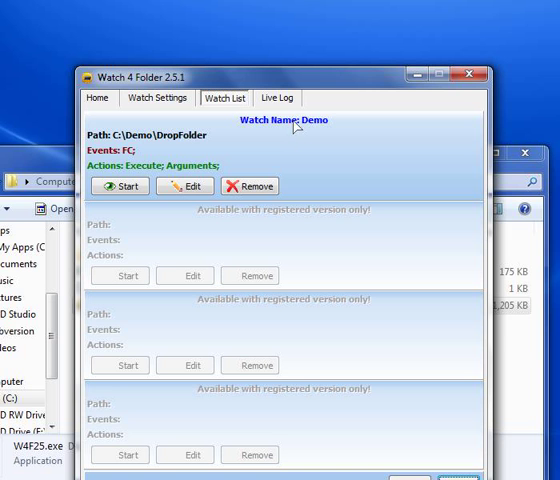
pyautogui.moveTo(116, 152)
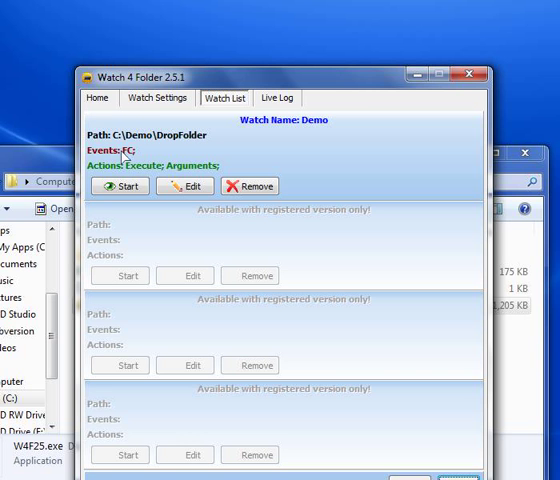
pyautogui.moveTo(126, 156)
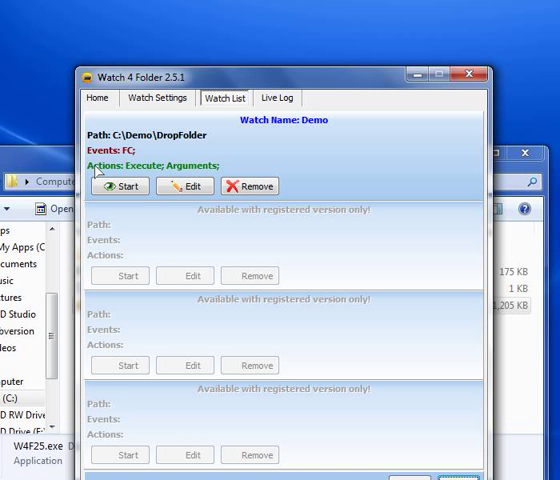
pyautogui.moveTo(218, 164)
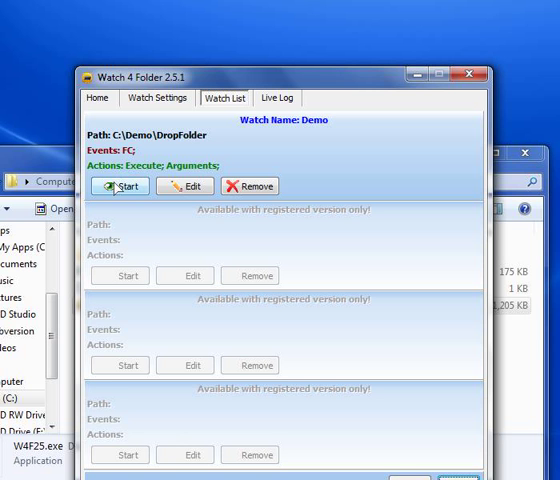
pyautogui.click(120, 186)
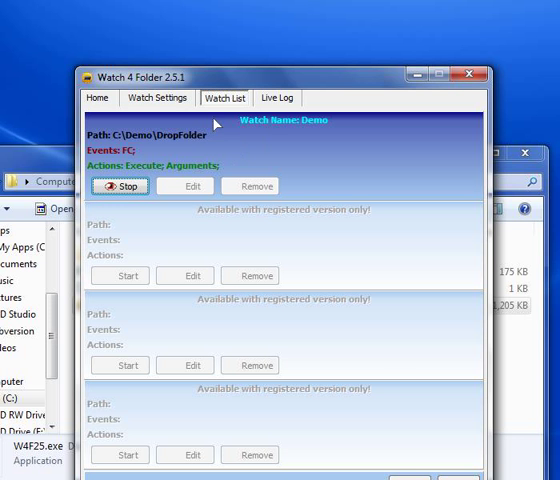
pyautogui.moveTo(390, 448)
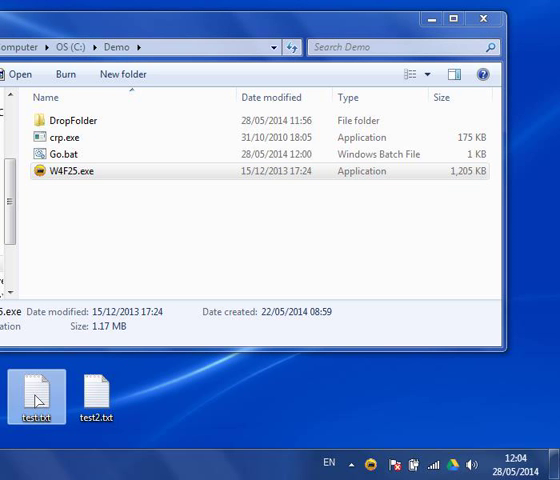
# - View the encrypted test.txt from the desktop, then copy it into DropFolder as test.txt.txt
pyautogui.doubleClick(36, 388)
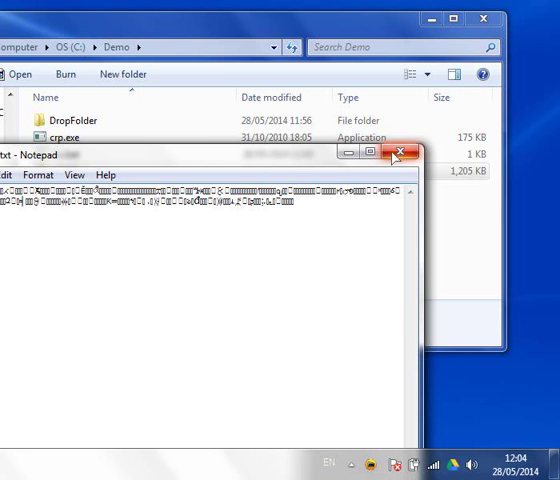
pyautogui.click(392, 152)
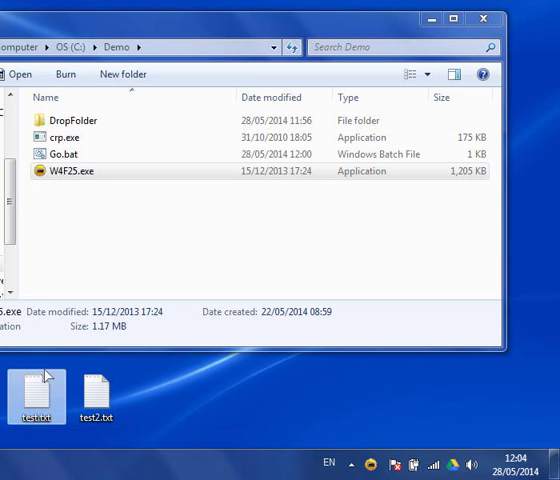
pyautogui.rightClick(42, 400)
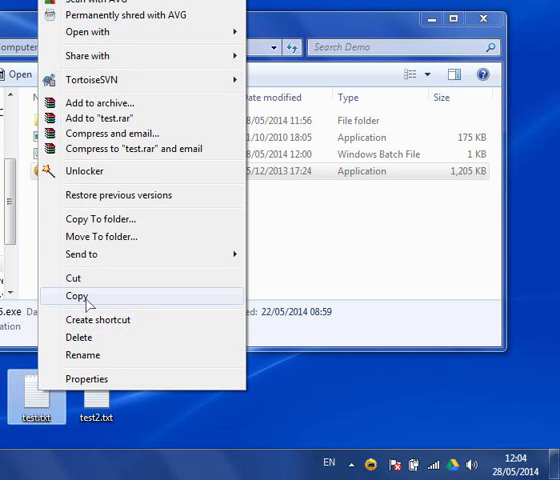
pyautogui.click(76, 296)
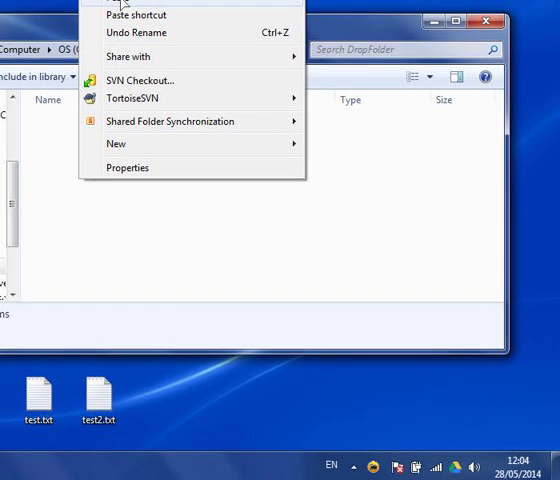
pyautogui.click(122, 4)
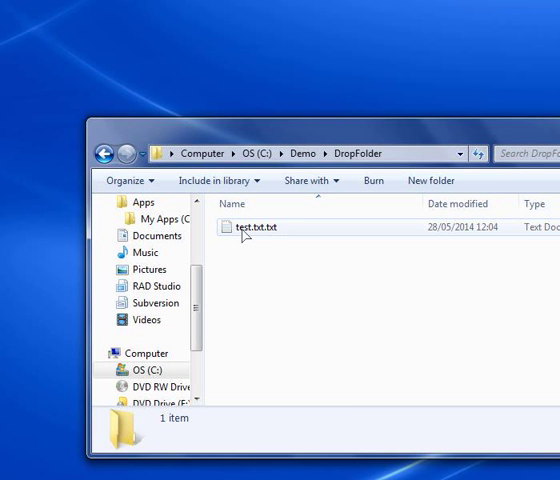
pyautogui.moveTo(250, 228)
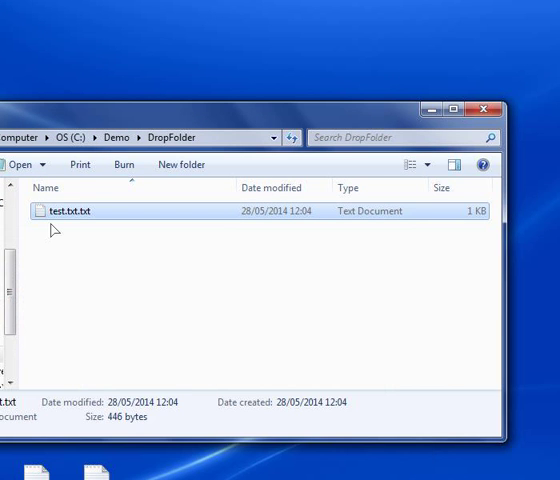
# - Delete the earlier copy, paste the text files into DropFolder again, and dismiss the decrypted test2.txt.txt
pyautogui.press('Delete')
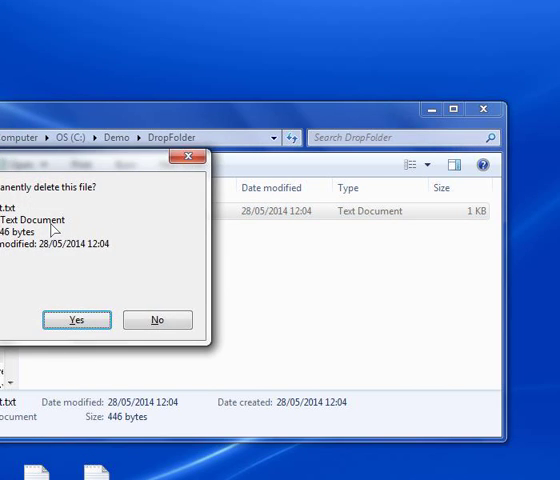
pyautogui.click(76, 320)
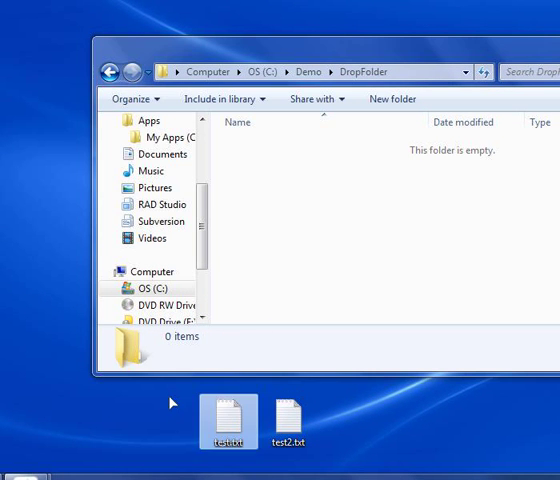
pyautogui.rightClick(290, 420)
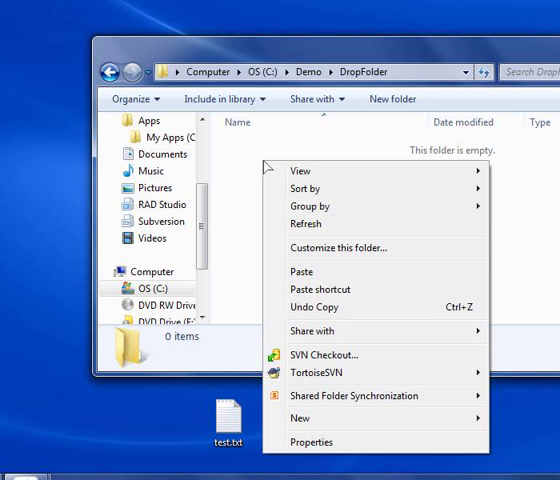
pyautogui.click(300, 272)
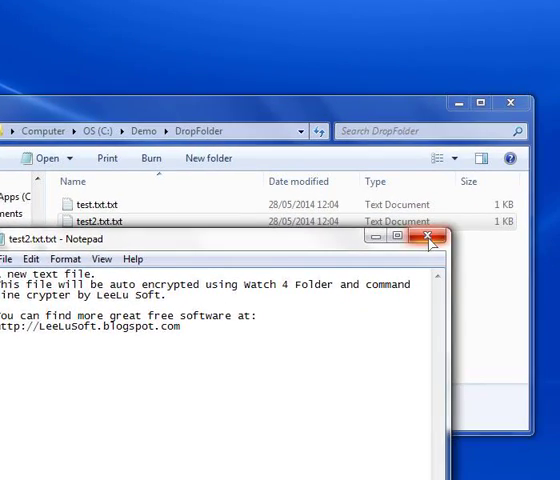
pyautogui.click(430, 236)
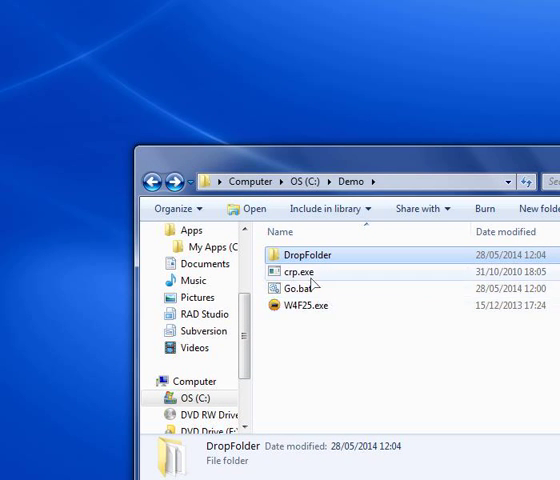
# - Return to the C:\Demo folder listing DropFolder, cp.exe, Go.bat and W4F25.exe
pyautogui.click(310, 288)
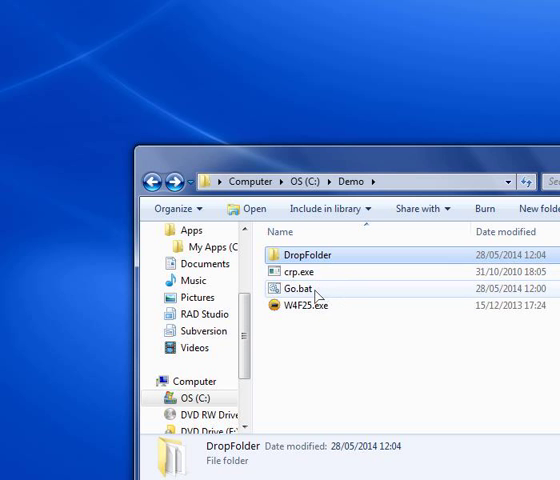
pyautogui.moveTo(300, 290)
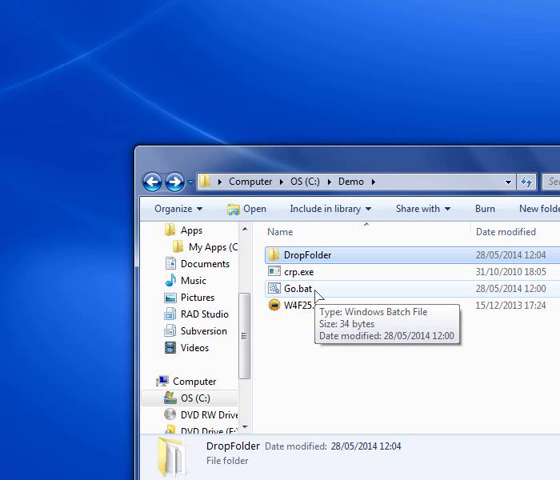